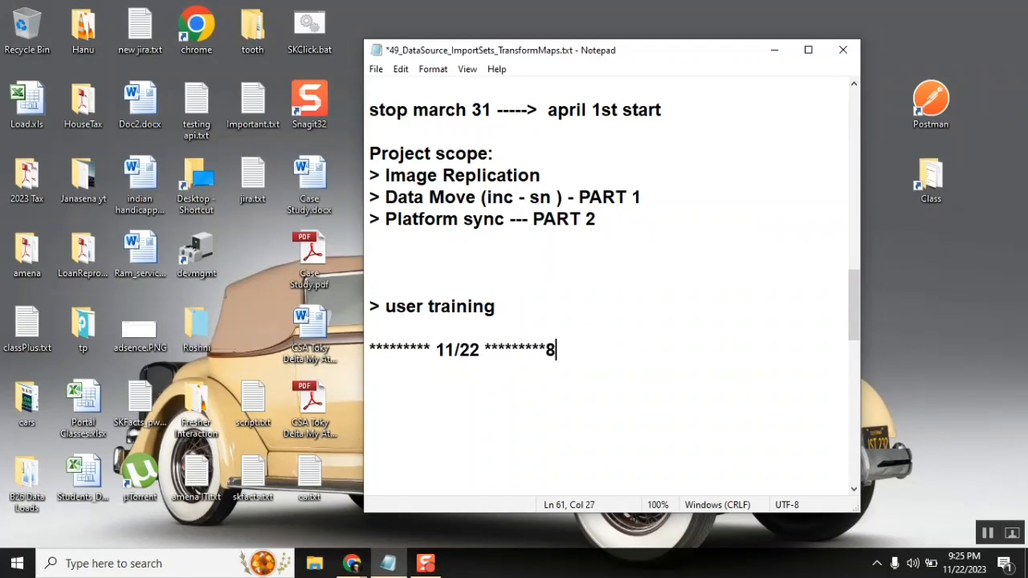
# - Start a new line under the 11/22 heading and enter 'B20'
pyautogui.press('Enter')
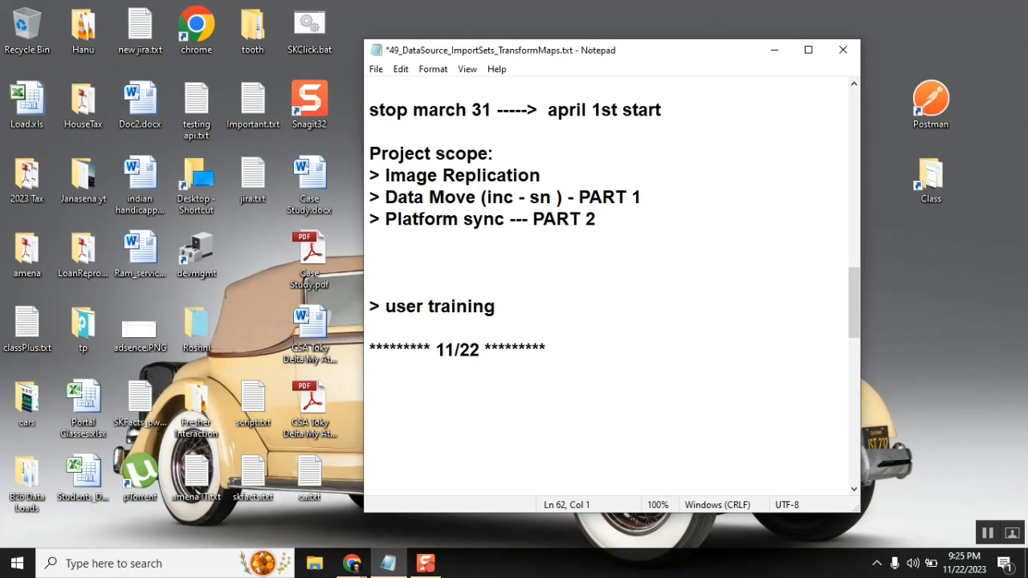
pyautogui.write('B20')
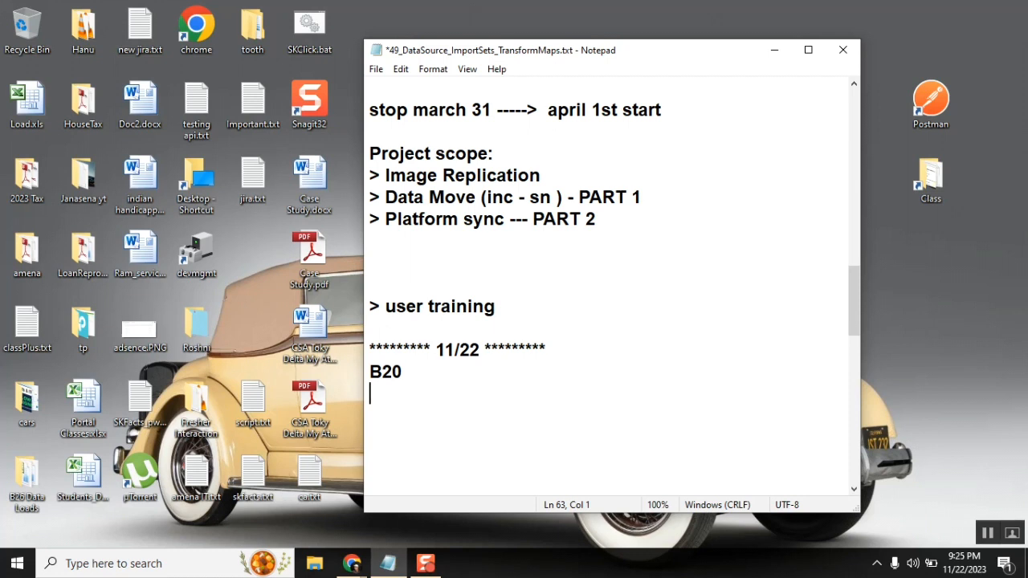
# - Add 'PM' on its own line below B20, leaving a blank line between
pyautogui.write('P')
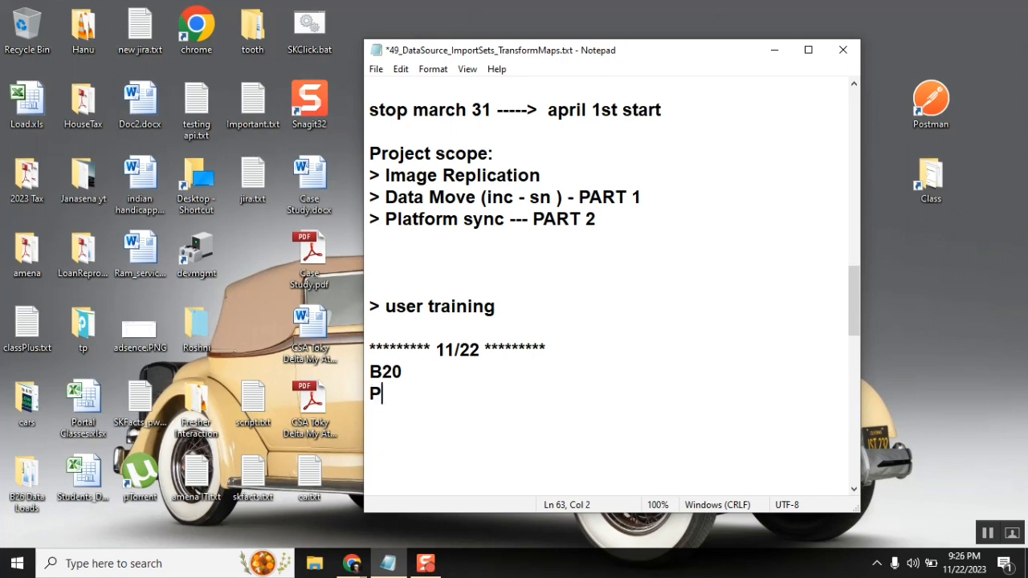
pyautogui.write('M')
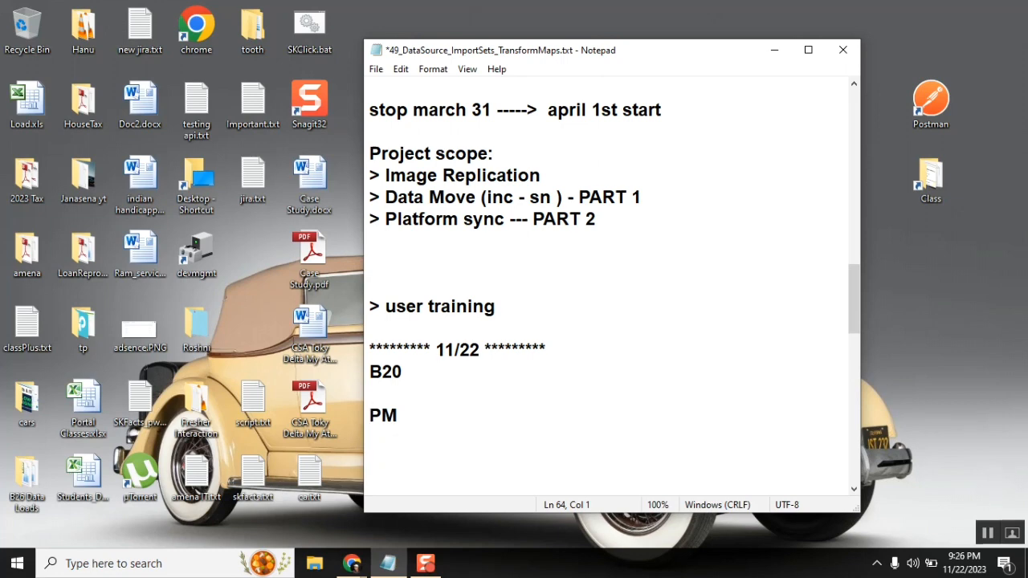
pyautogui.click(369, 414)
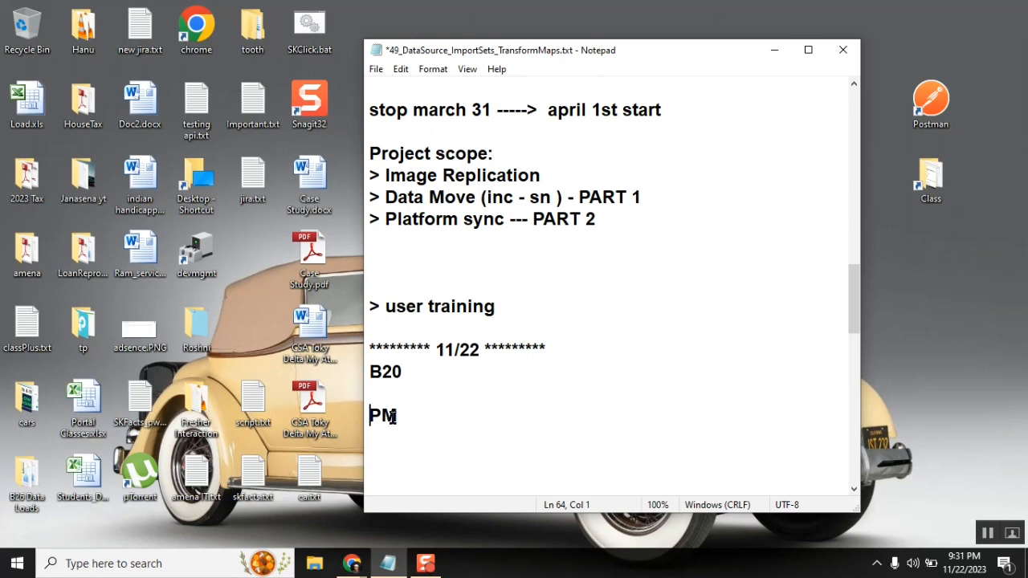
pyautogui.moveTo(428, 395)
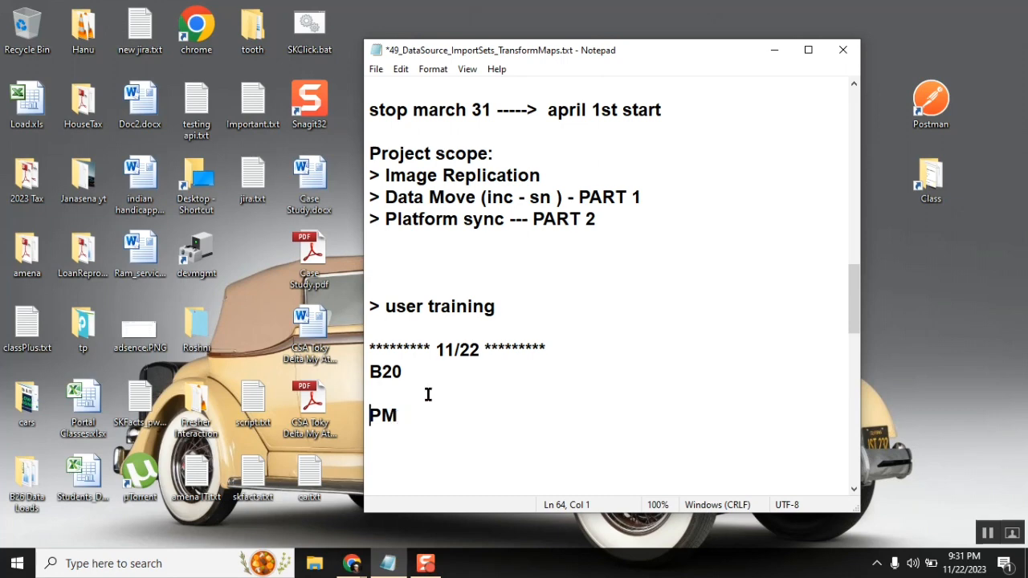